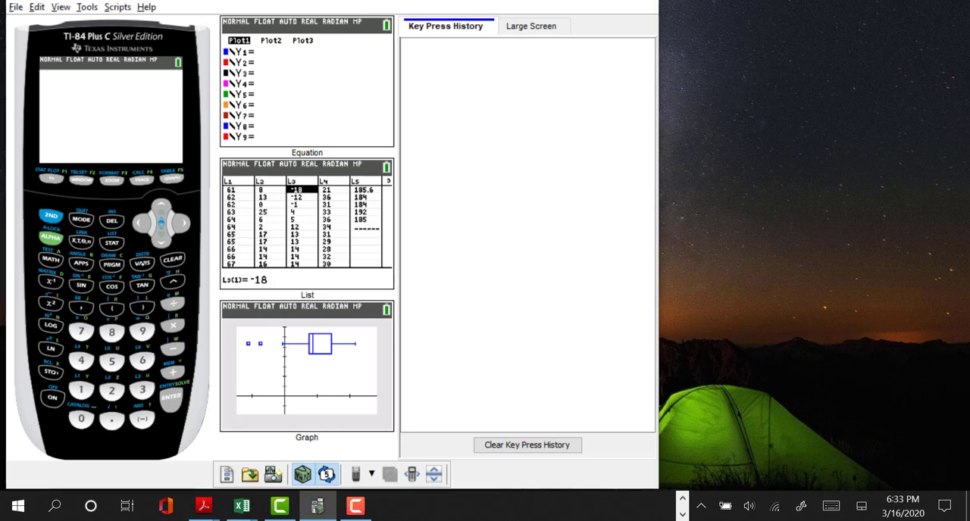
Open the DISTR probability distributions menu using 2nd VARS.
{"action": "left_click", "coordinate": [141, 261]}
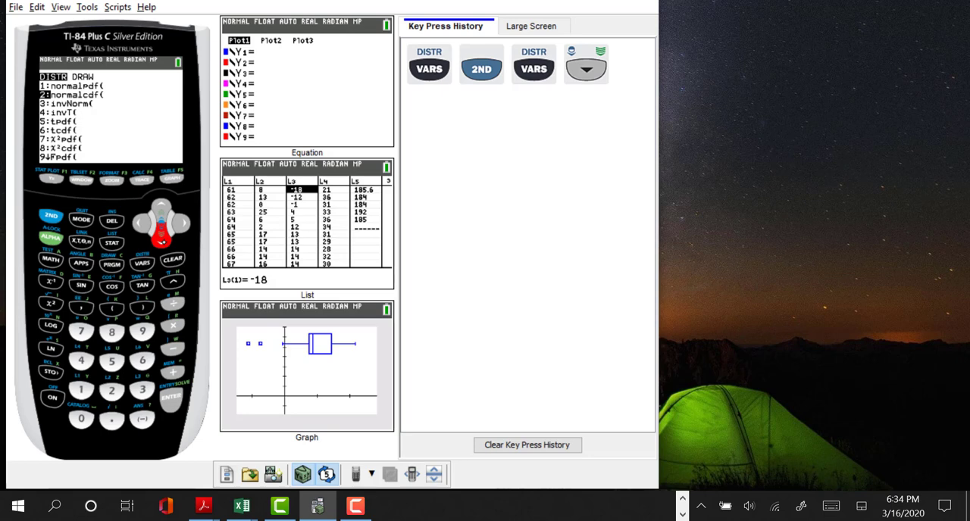
Scroll the DISTR menu down to binompdf/binomcdf and show the Large Screen view.
{"action": "left_click", "coordinate": [529, 26]}
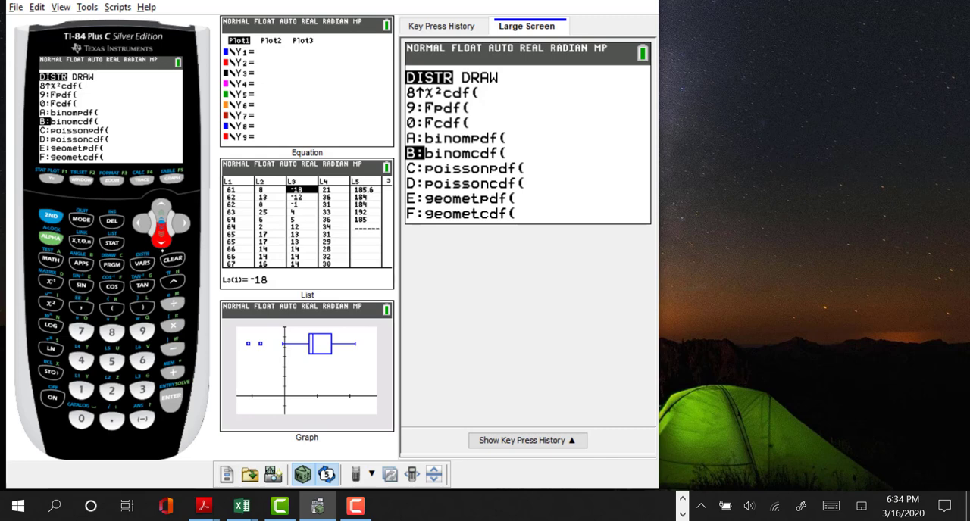
Choose binompdf( and fill in trials 10, p .5 and x value 2.
{"action": "key", "text": "up"}
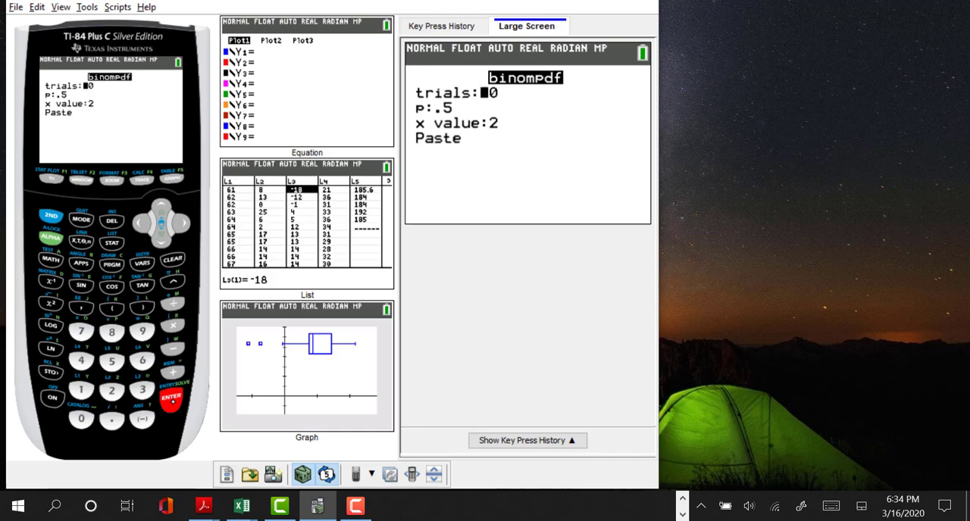
{"action": "type", "text": "10"}
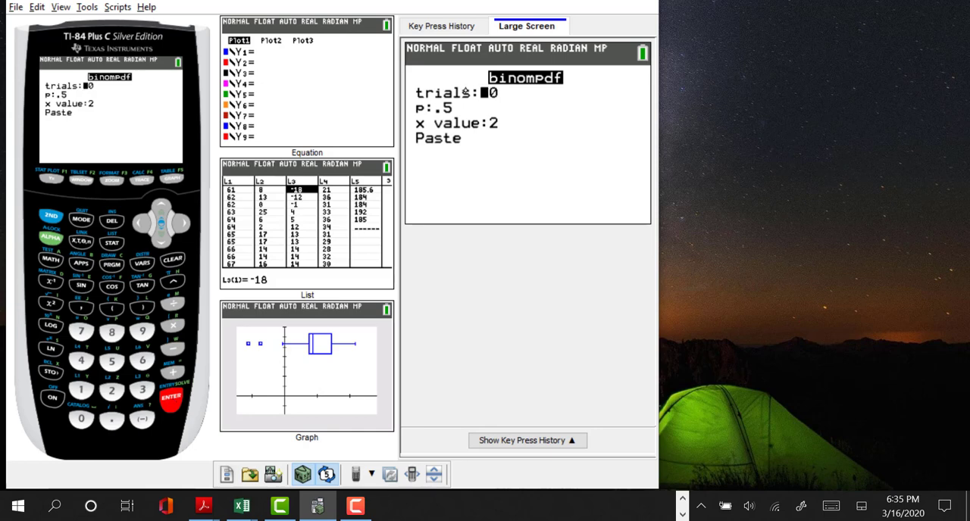
{"action": "type", "text": "1"}
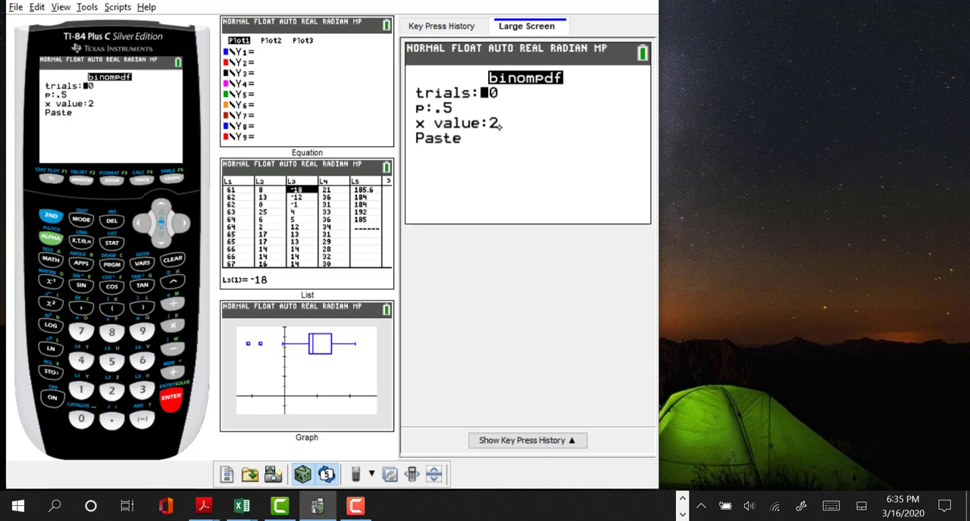
{"action": "type", "text": "1"}
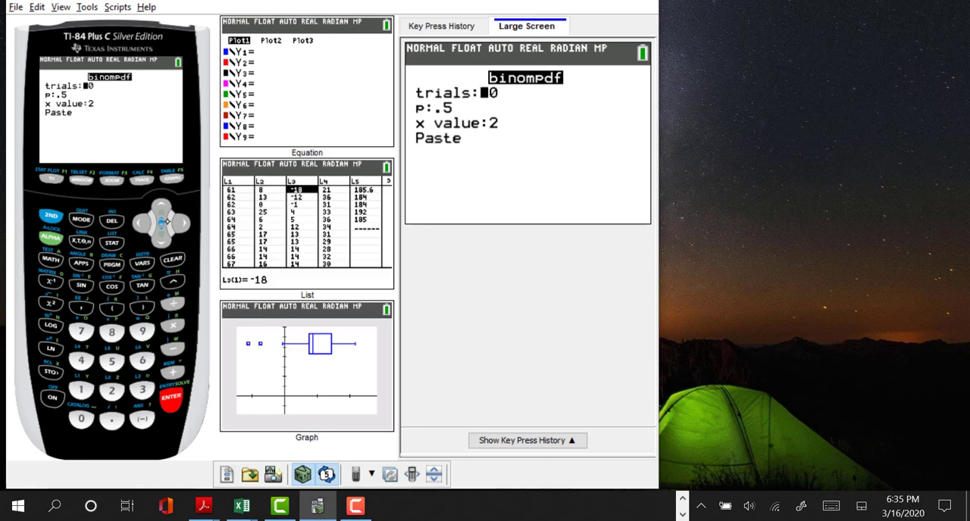
Paste binompdf(10,.5,2) onto the home screen and evaluate it to .0439453125.
{"action": "type", "text": "10,.5,2)"}
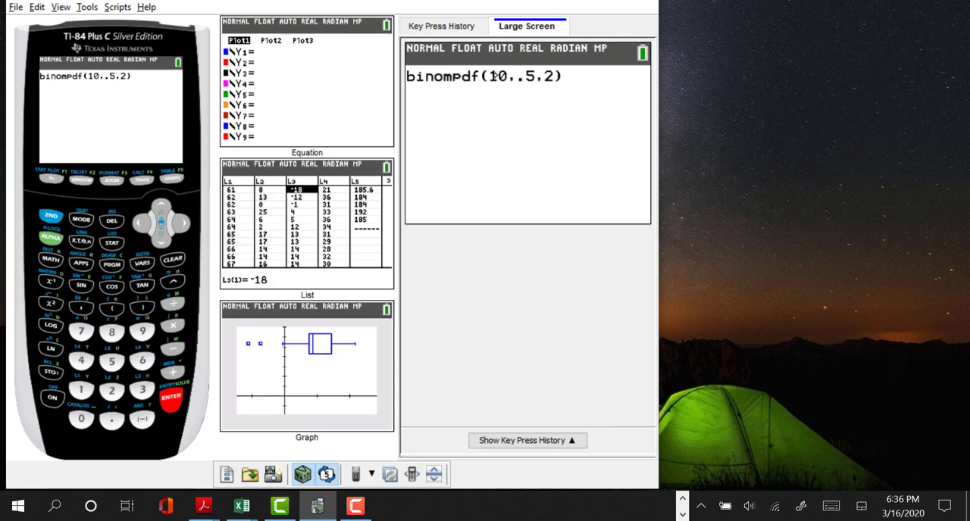
{"action": "mouse_move", "coordinate": [526, 85]}
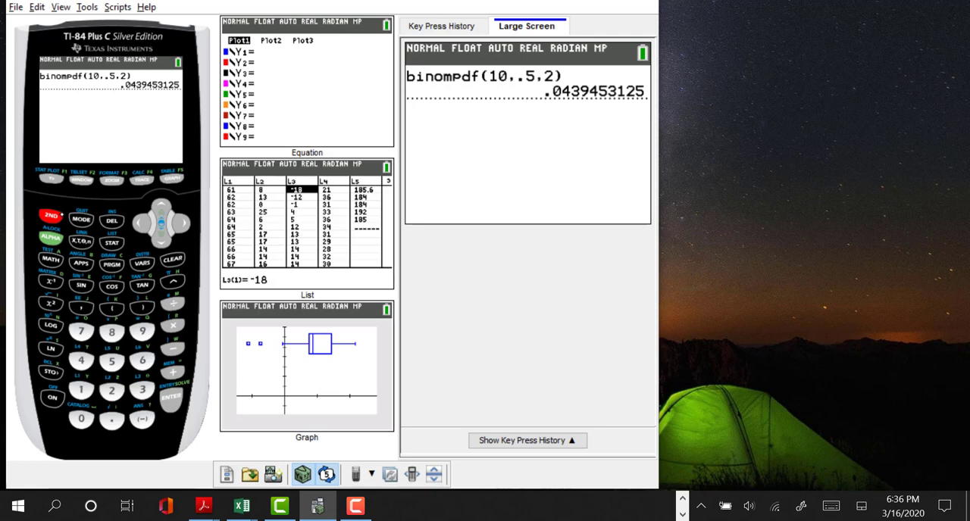
Show the Key Press History panel and clear all recorded keystrokes.
{"action": "left_click", "coordinate": [444, 26]}
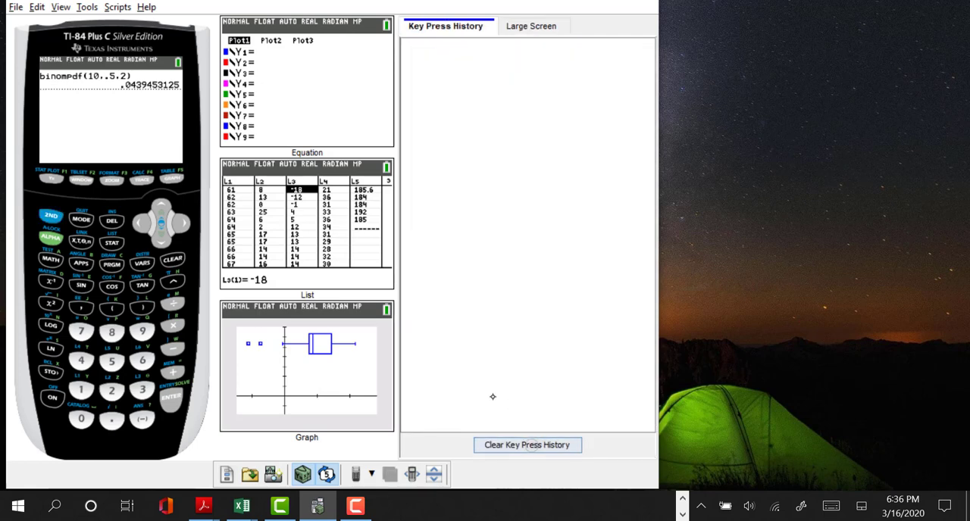
{"action": "left_click", "coordinate": [49, 216]}
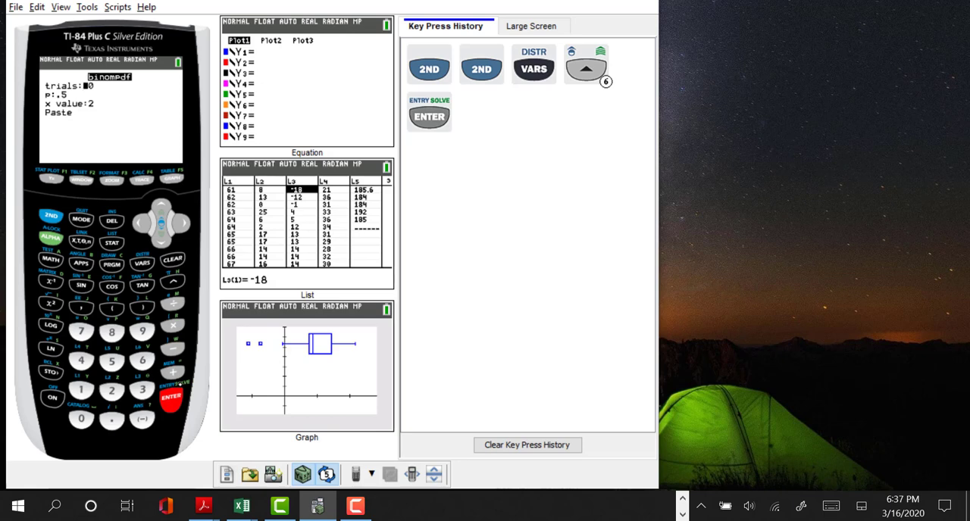
Erase the trials value 10 in the binompdf wizard, keeping p .5 and x 2.
{"action": "type", "text": "10"}
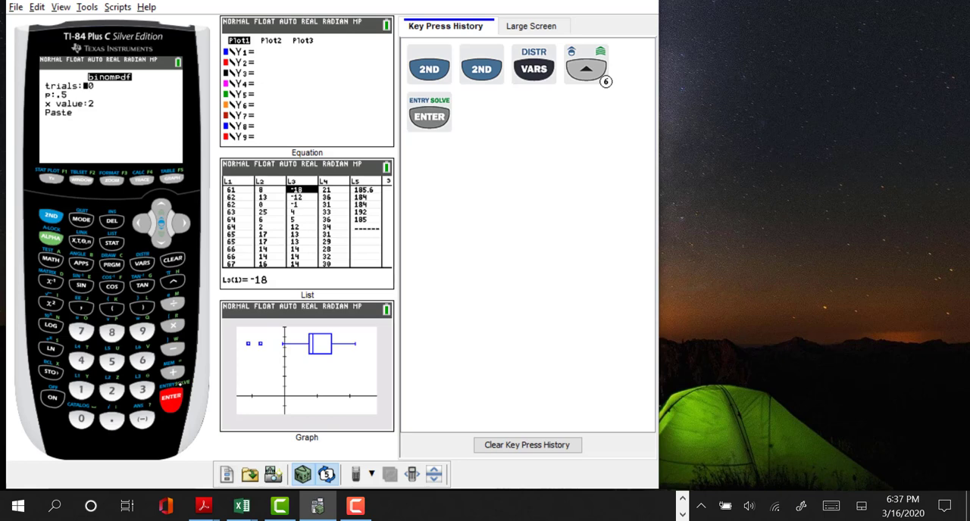
{"action": "type", "text": "10"}
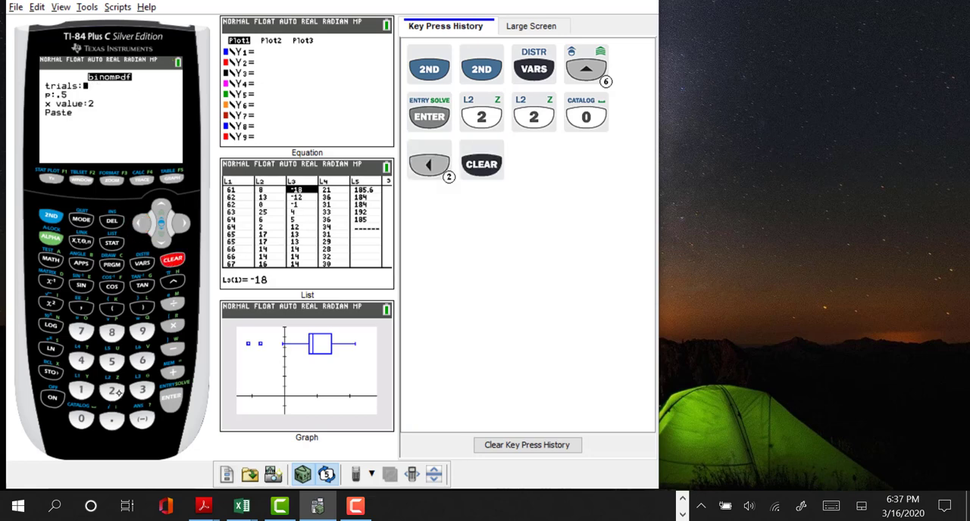
Enter 20 trials and p .30 in the binompdf wizard, then move to x value.
{"action": "left_click", "coordinate": [82, 419]}
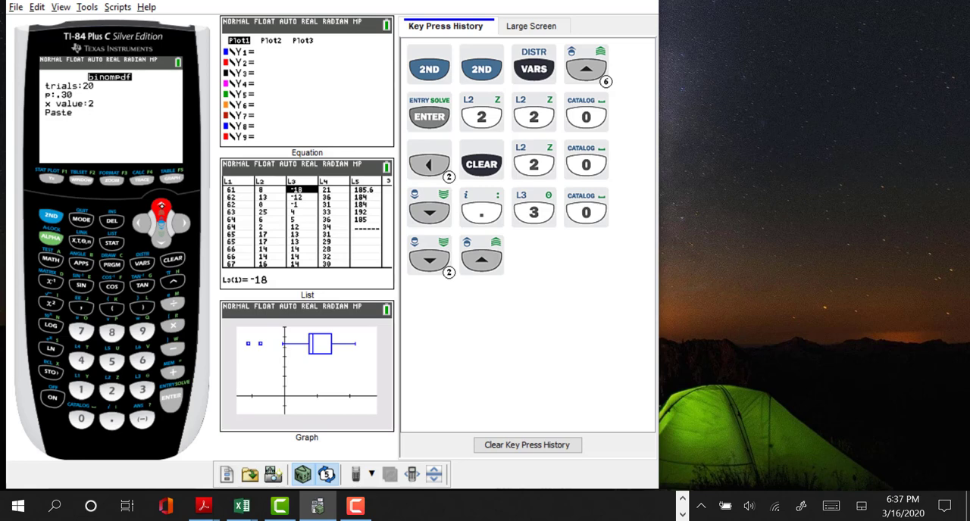
{"action": "left_click", "coordinate": [81, 391]}
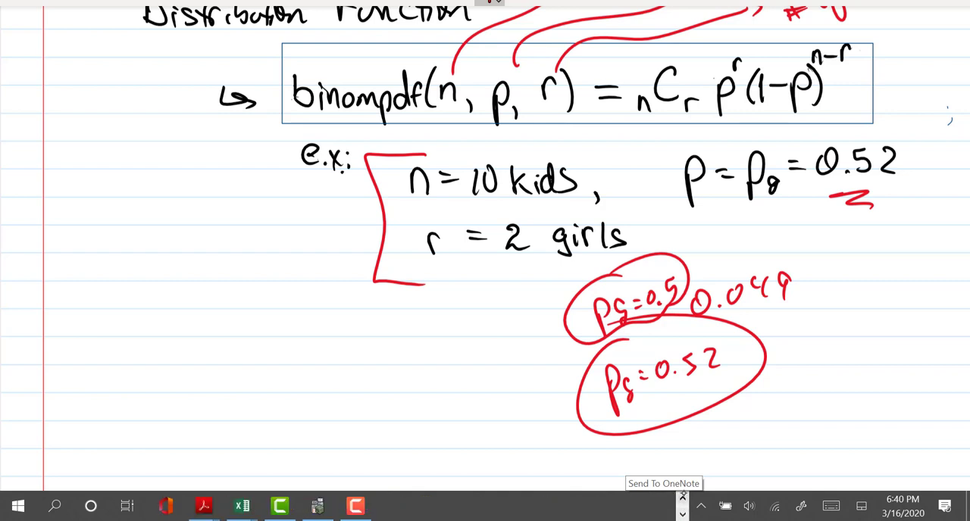
Clear key history and the home screen, then recall binompdf(10,.5,2) and move back toward p.
{"action": "left_click", "coordinate": [315, 505]}
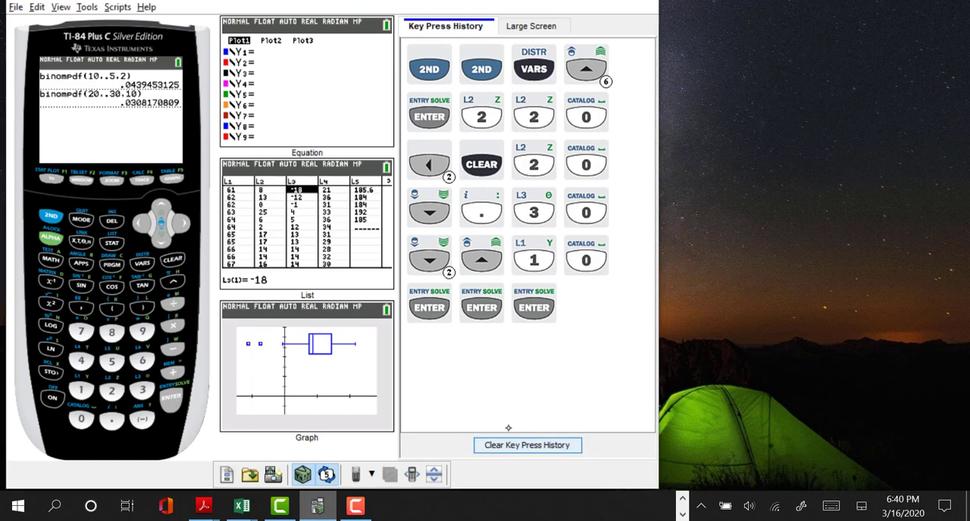
{"action": "left_click", "coordinate": [527, 446]}
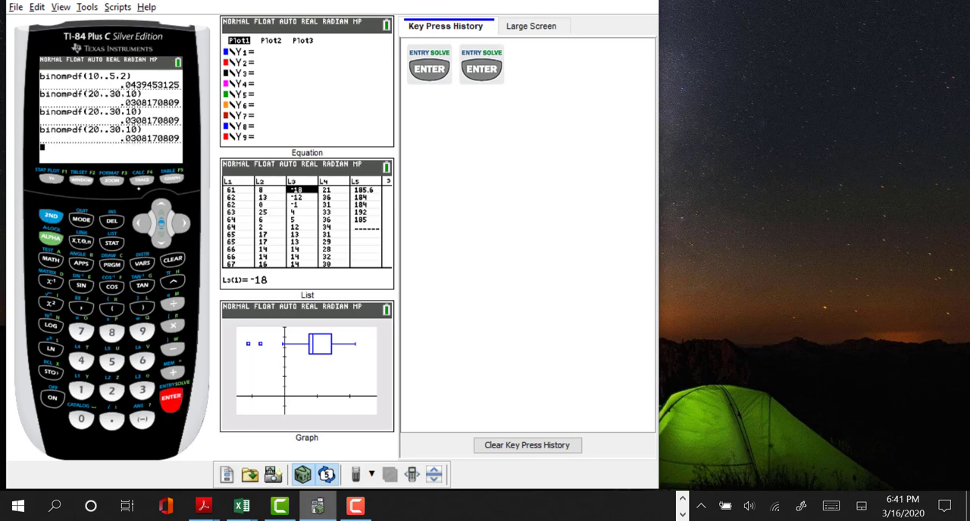
{"action": "left_click", "coordinate": [50, 215]}
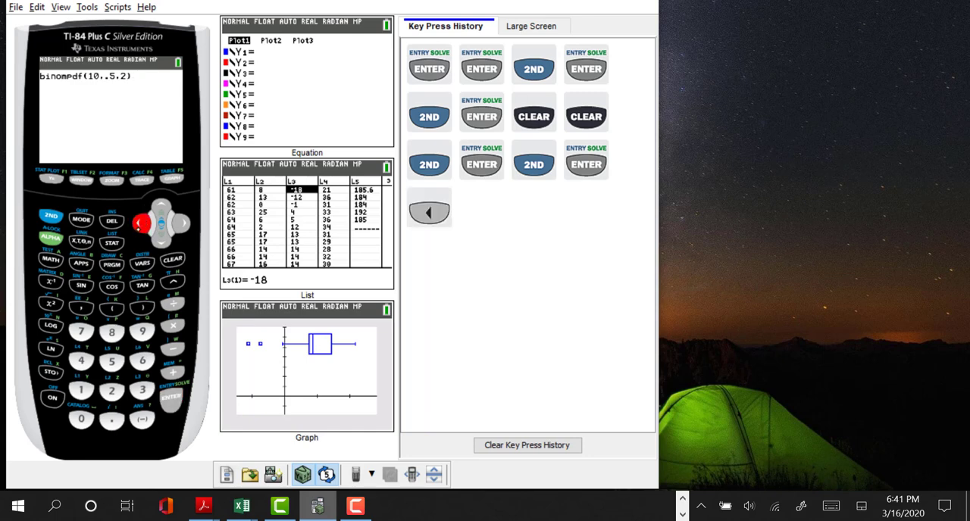
{"action": "left_click", "coordinate": [429, 211]}
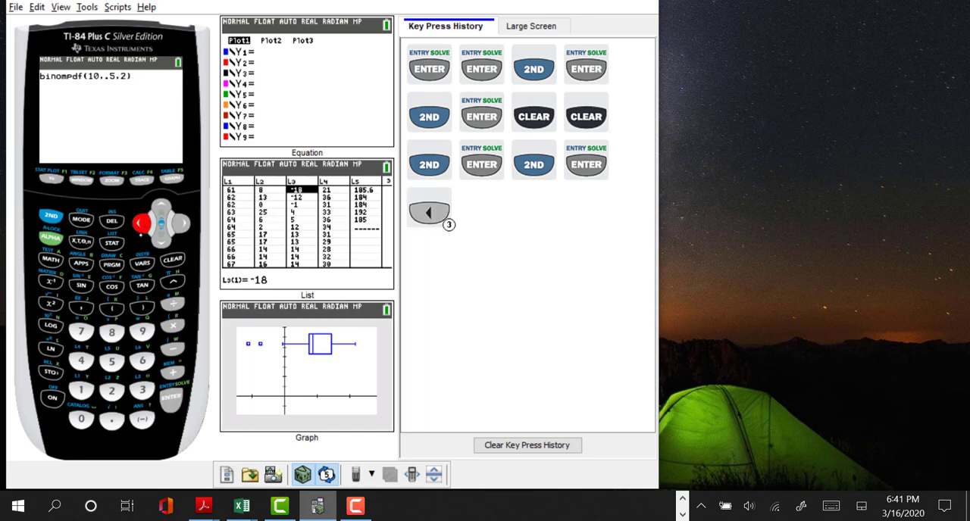